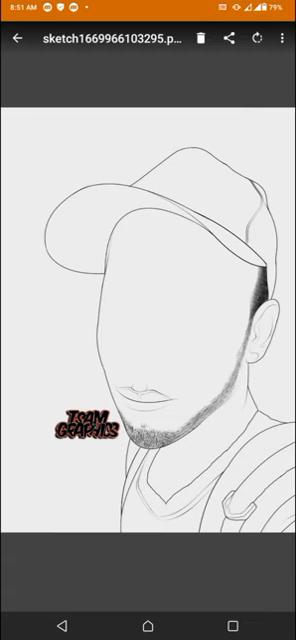
- Check the line sketch's properties (PNG) and return to the Download folder thumbnails
left_click(276, 38)
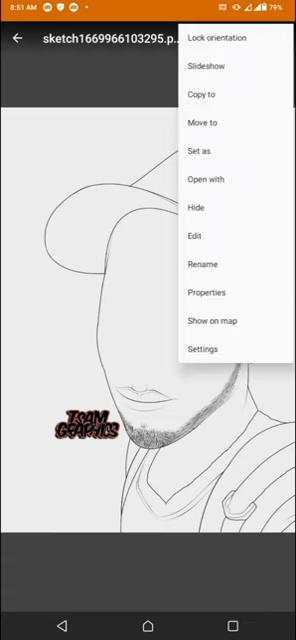
mouse_move(204, 292)
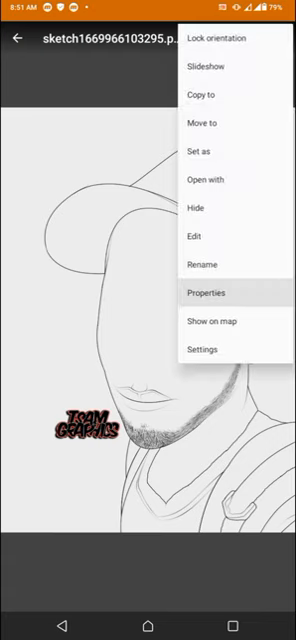
left_click(212, 292)
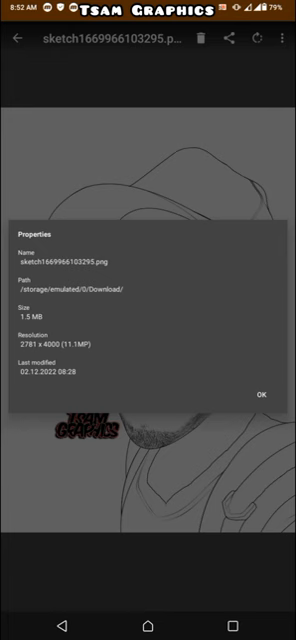
left_click(264, 394)
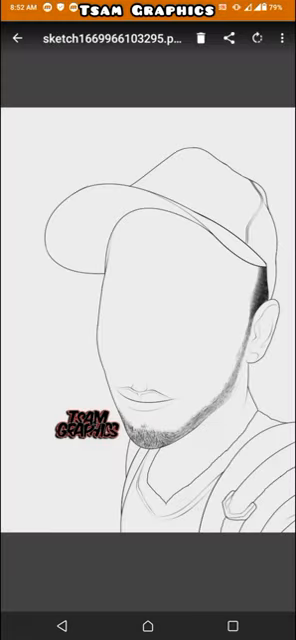
left_click(20, 36)
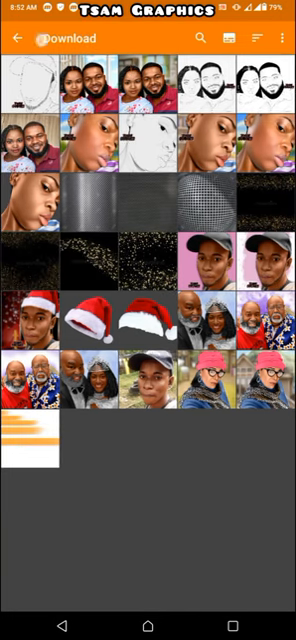
- Check the coloured cap-portrait's properties (JPG, AdobeLightroom) and return to the folder list
left_click(20, 40)
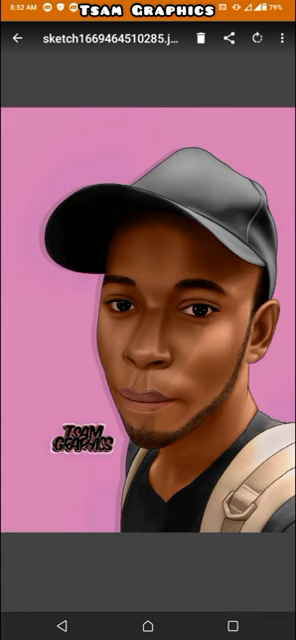
left_click(284, 40)
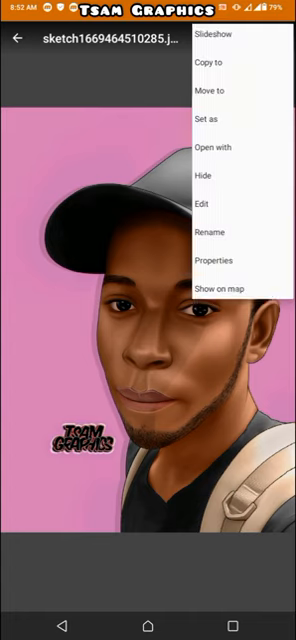
left_click(212, 260)
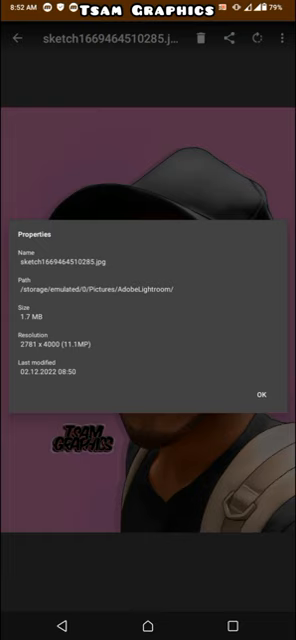
left_click(262, 392)
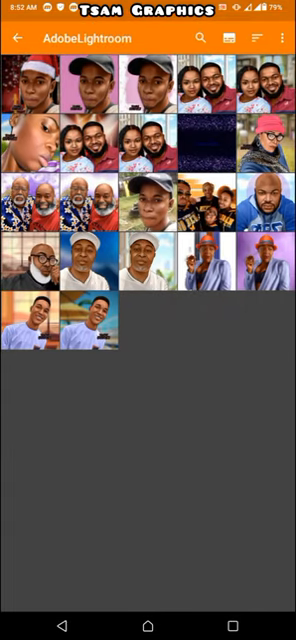
left_click(16, 36)
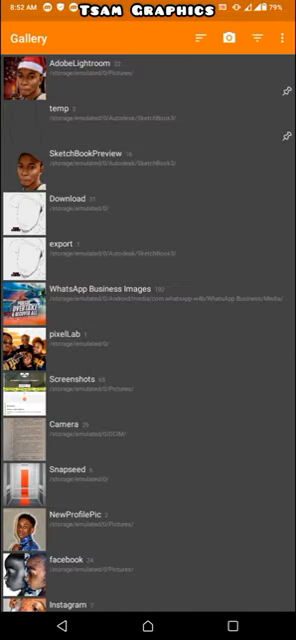
- Check the couple portrait sketch's properties and return to the Download thumbnails
left_click(56, 212)
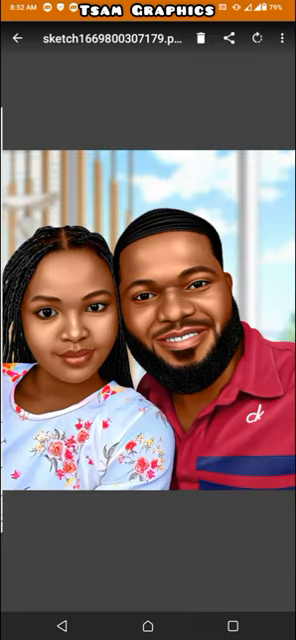
left_click(276, 40)
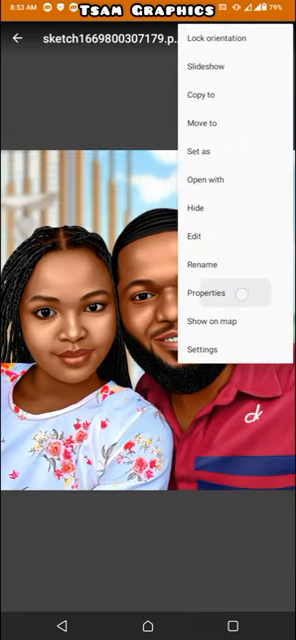
left_click(208, 292)
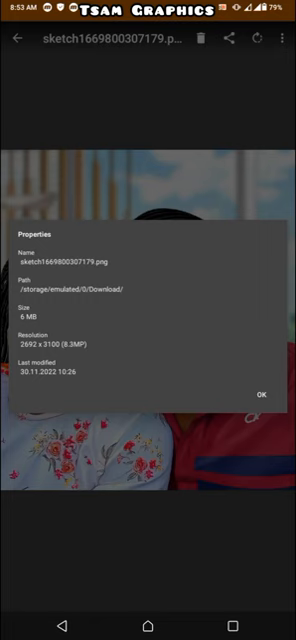
left_click(260, 394)
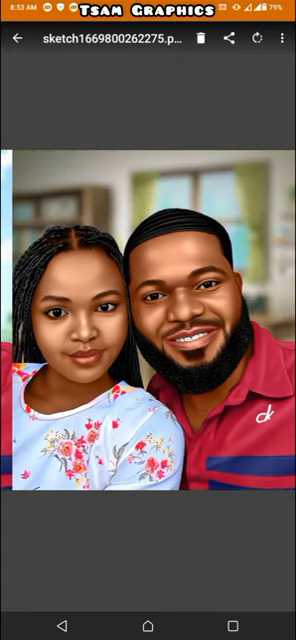
left_click(20, 38)
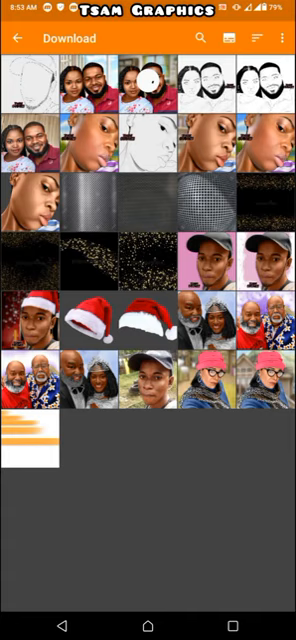
- Check another Download sketch's properties, leaving the cap line sketch open full screen
left_click(210, 82)
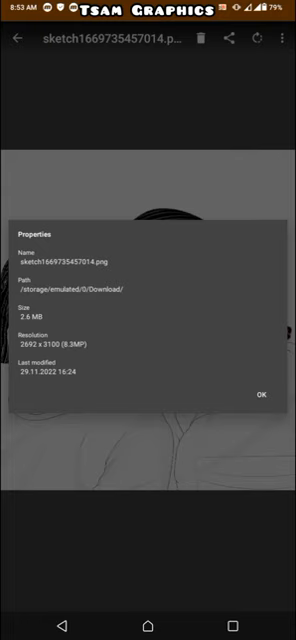
left_click(264, 394)
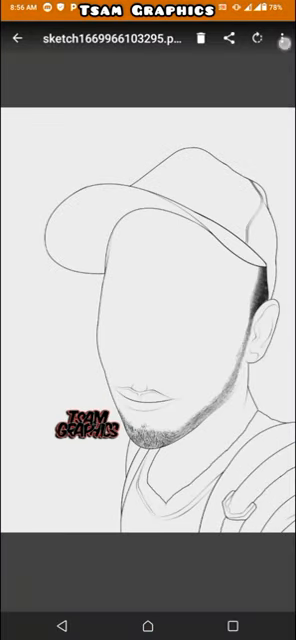
- Save the edited line sketch as Tsam.jpg in Internal/Download
left_click(280, 38)
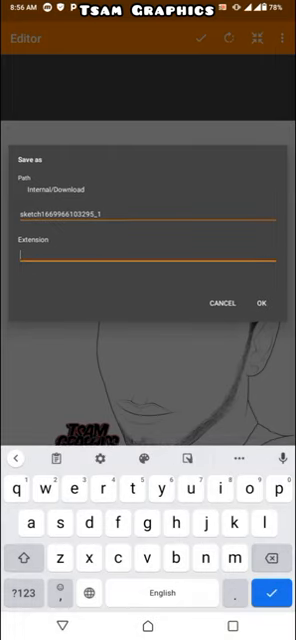
type("jpg")
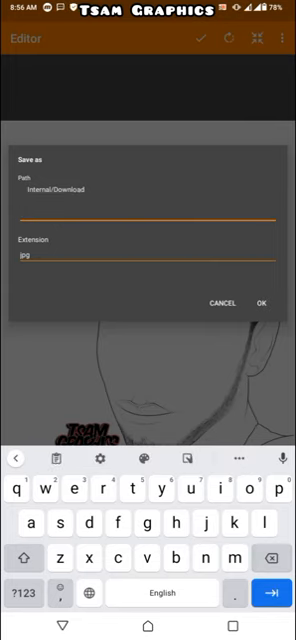
type("Tsam")
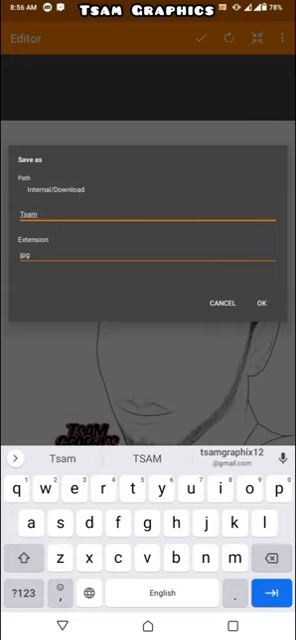
left_click(260, 304)
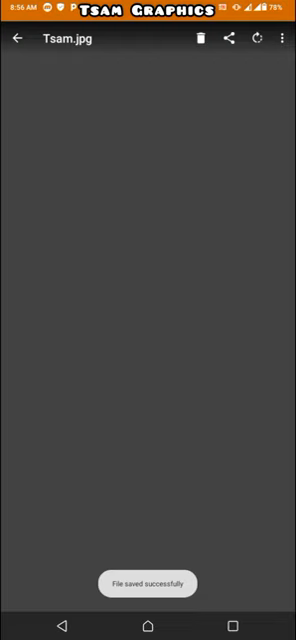
left_click(16, 40)
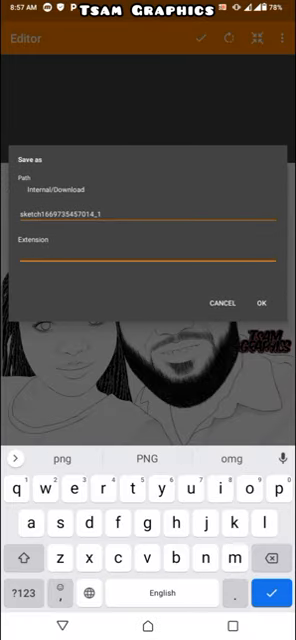
- Save the couple sketch as So.jpg in Internal/Download
type("jpg")
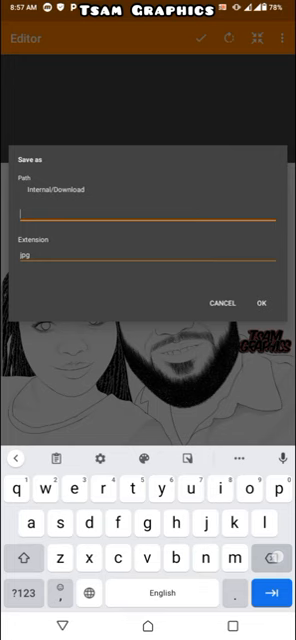
type("So")
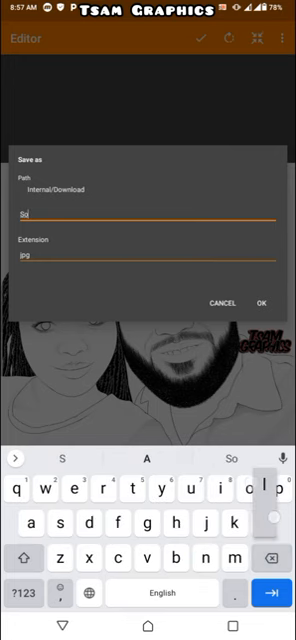
left_click(264, 304)
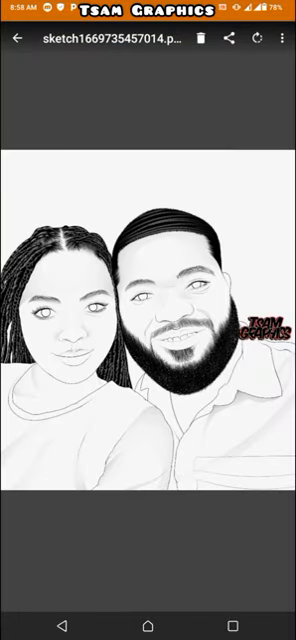
- Share the couple sketch to PixelLab via the share sheet
left_click(20, 40)
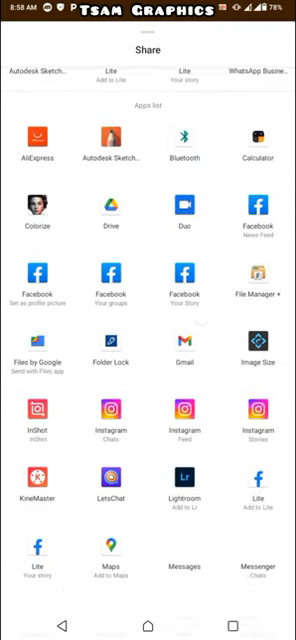
scroll("down", 3)
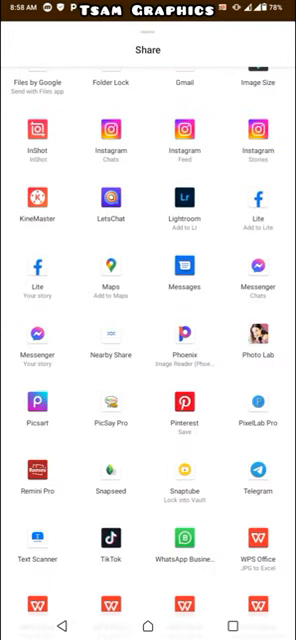
scroll("down", 3)
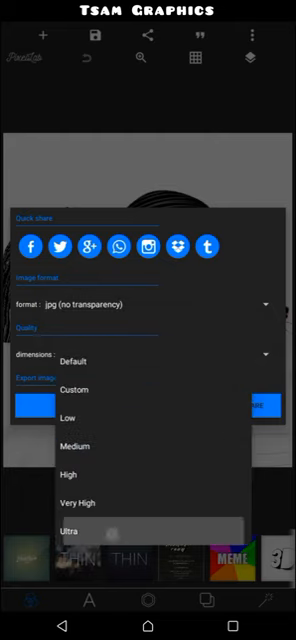
left_click(72, 520)
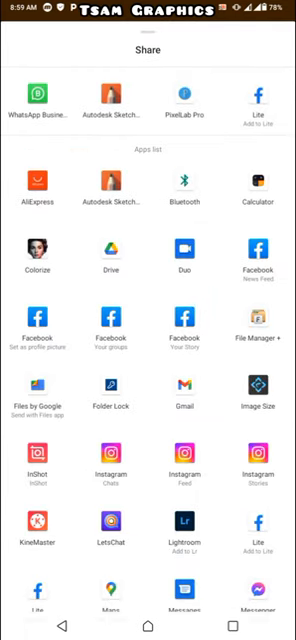
- Reopen the exported JPG in Simple Gallery and return to the Download folder's thumbnails
scroll("down", 3)
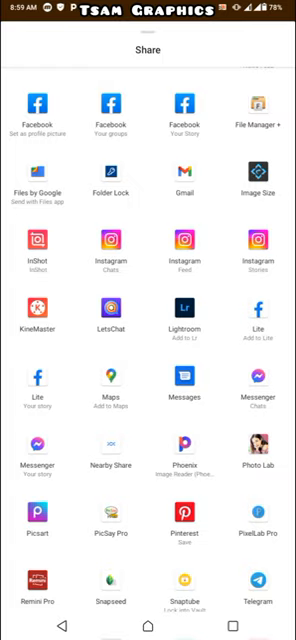
scroll("down", 3)
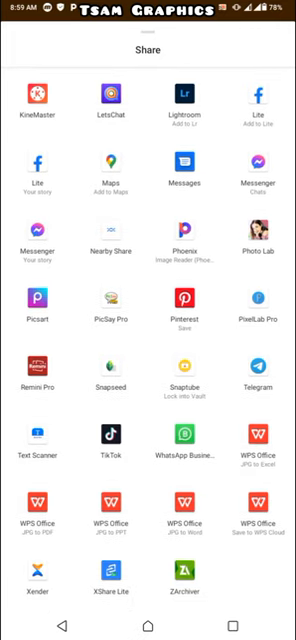
scroll("down", 3)
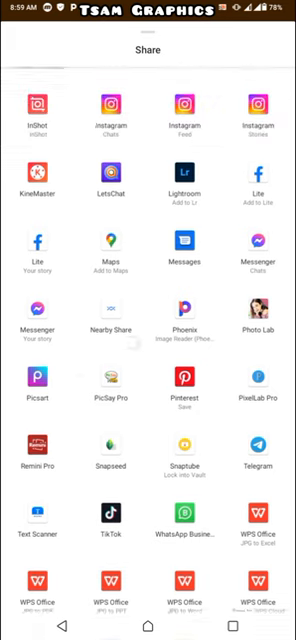
scroll("down", 3)
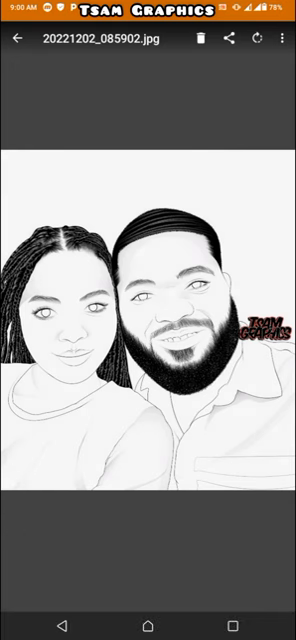
left_click(18, 40)
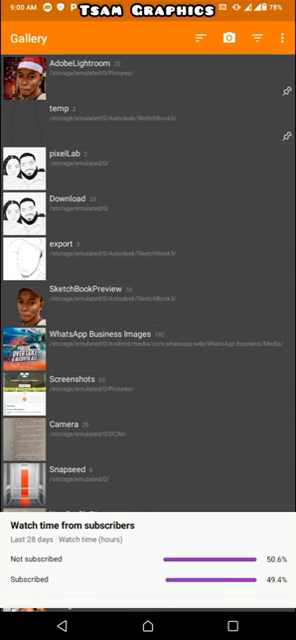
left_click(70, 200)
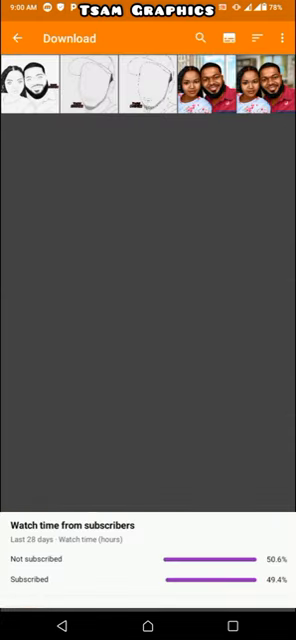